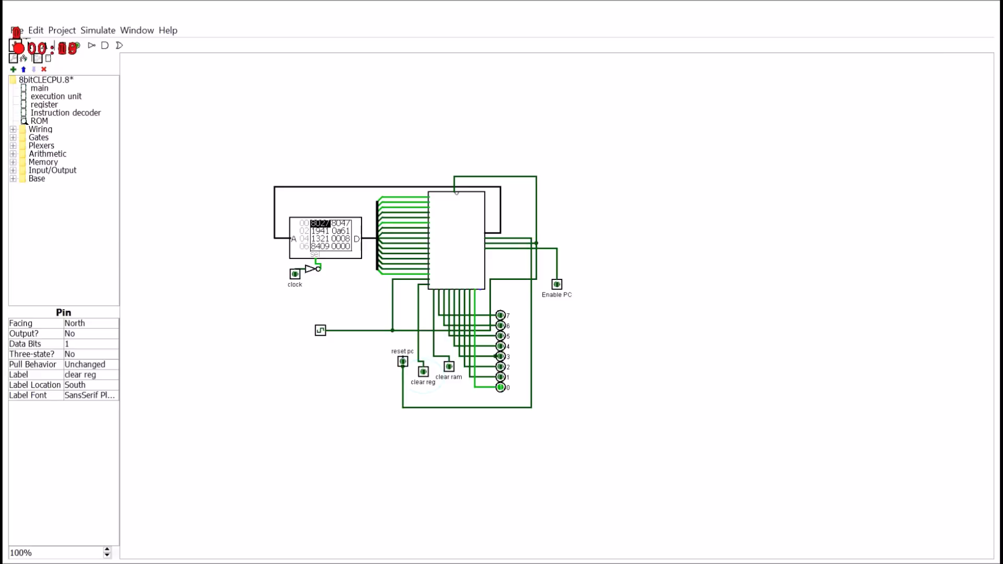
- Inspect the program ROM and the clear-register input pin on the main CPU circuit
left_click(325, 235)
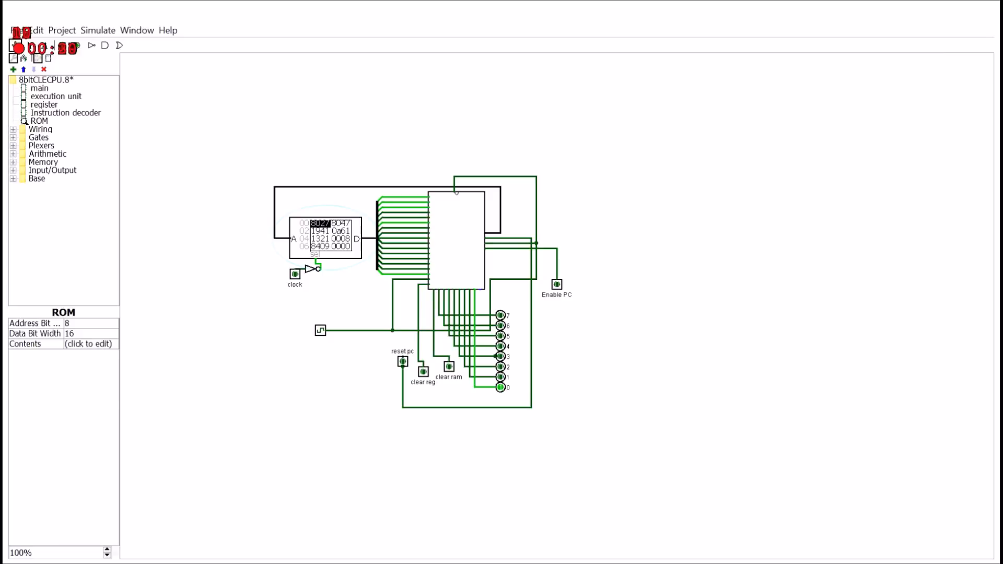
left_click(295, 274)
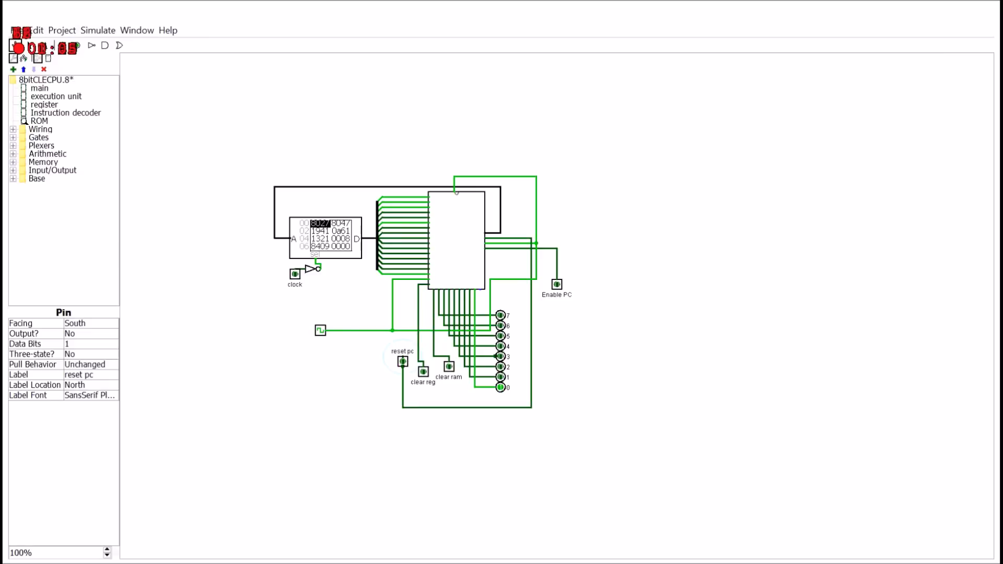
left_click(423, 373)
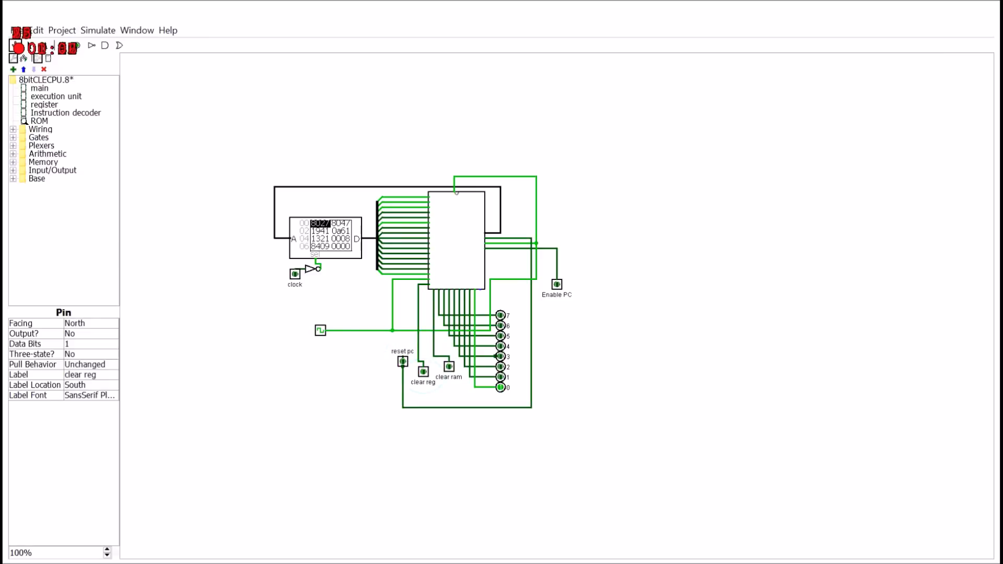
- Choose a tick frequency and enable ticks so the clock steps the CPU through the ROM program
left_click(98, 31)
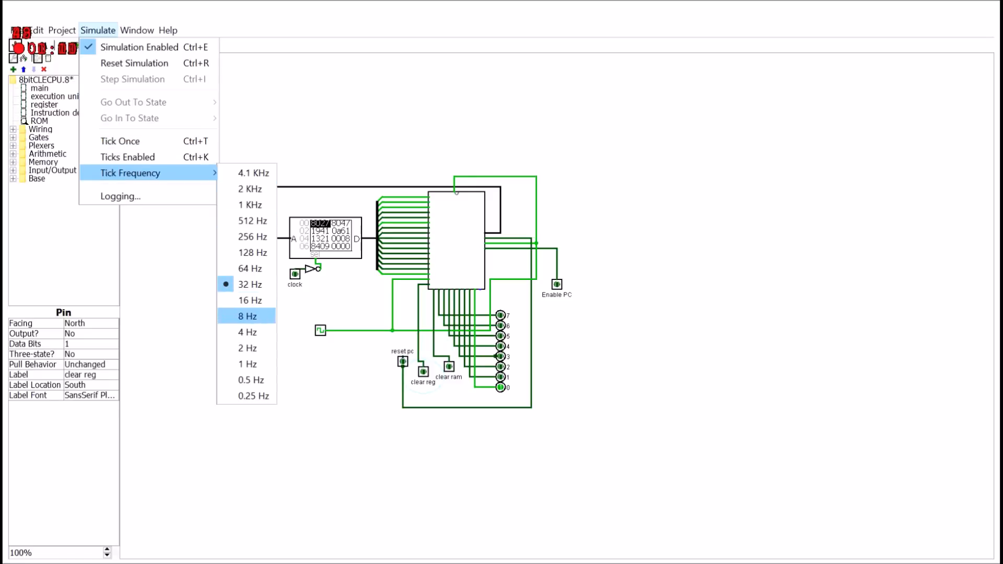
left_click(247, 316)
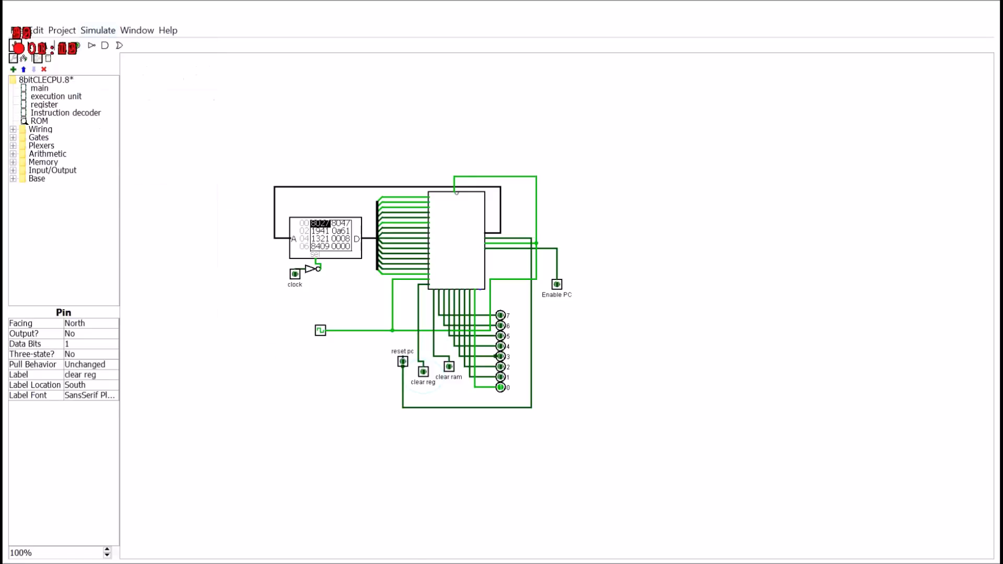
left_click(98, 30)
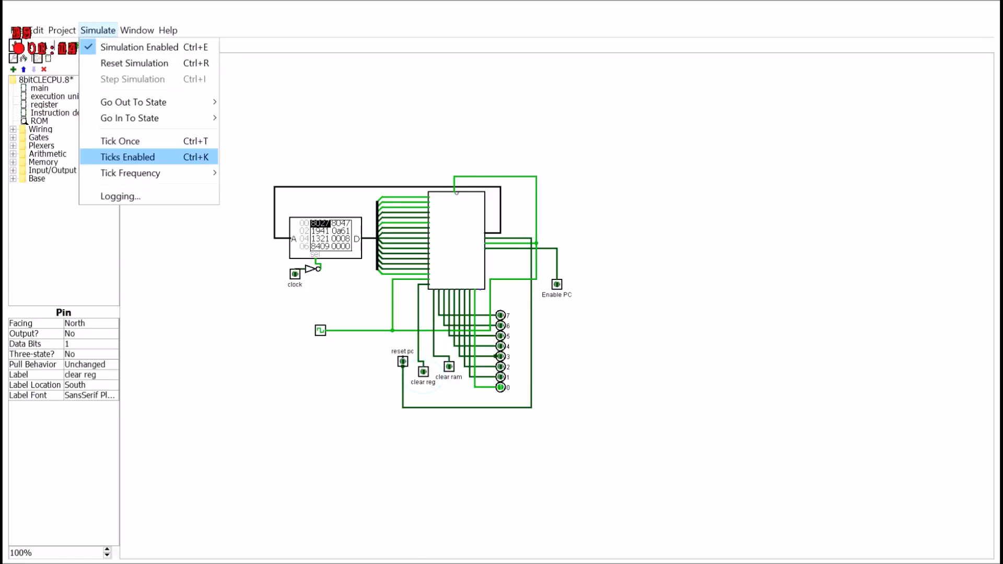
left_click(127, 157)
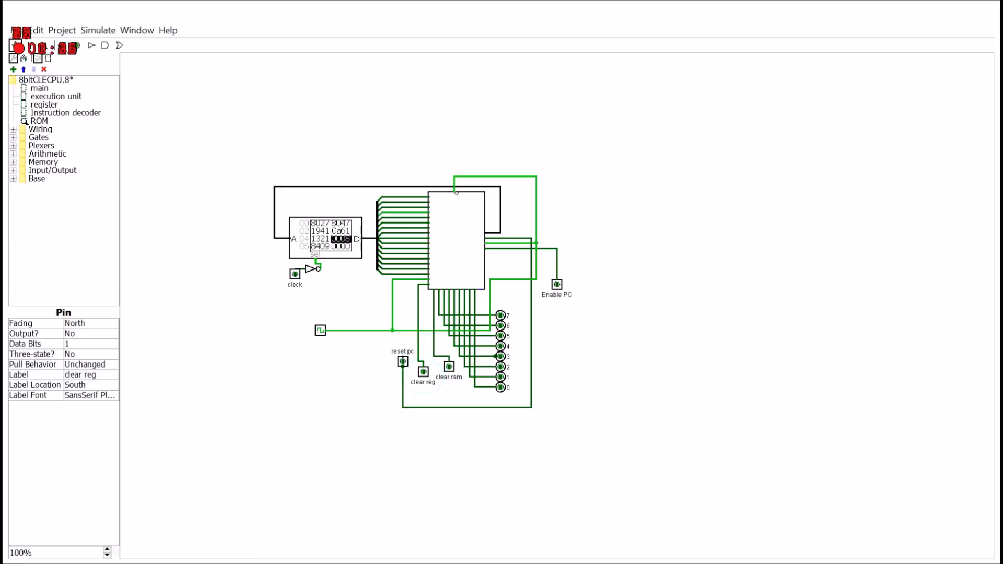
left_click(403, 360)
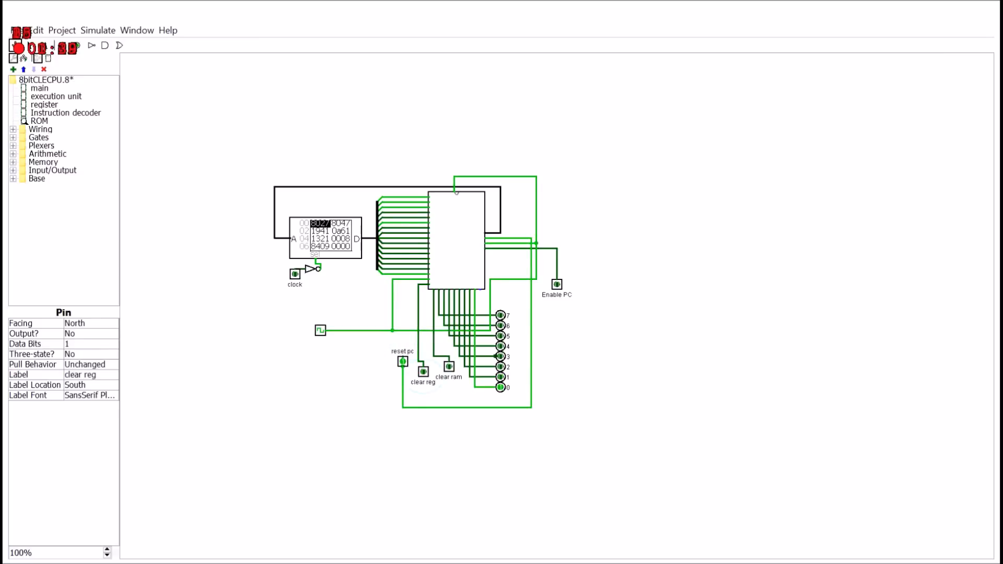
left_click(404, 361)
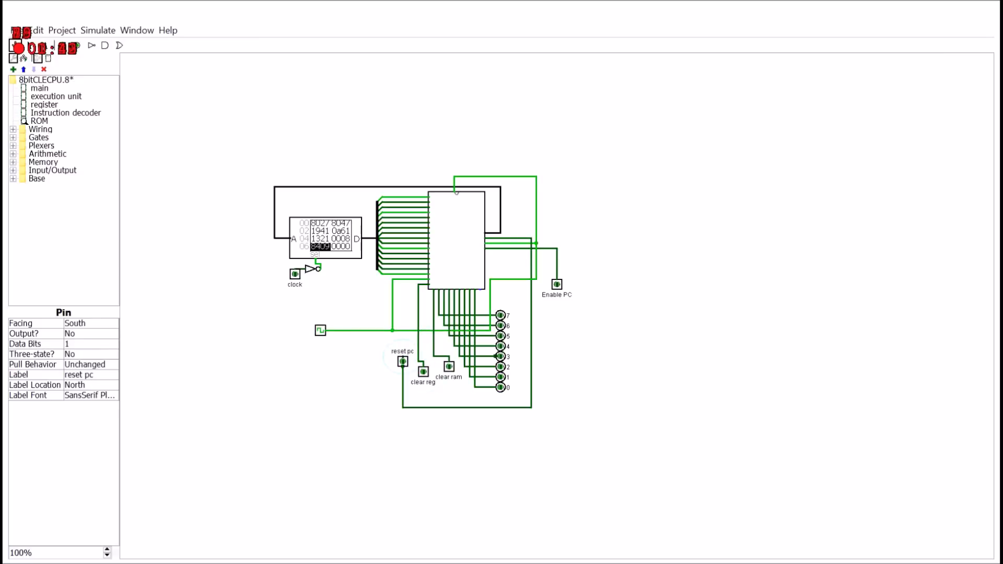
- Enter the Instruction decoder subcircuit and scroll across its decoding logic
left_click(456, 241)
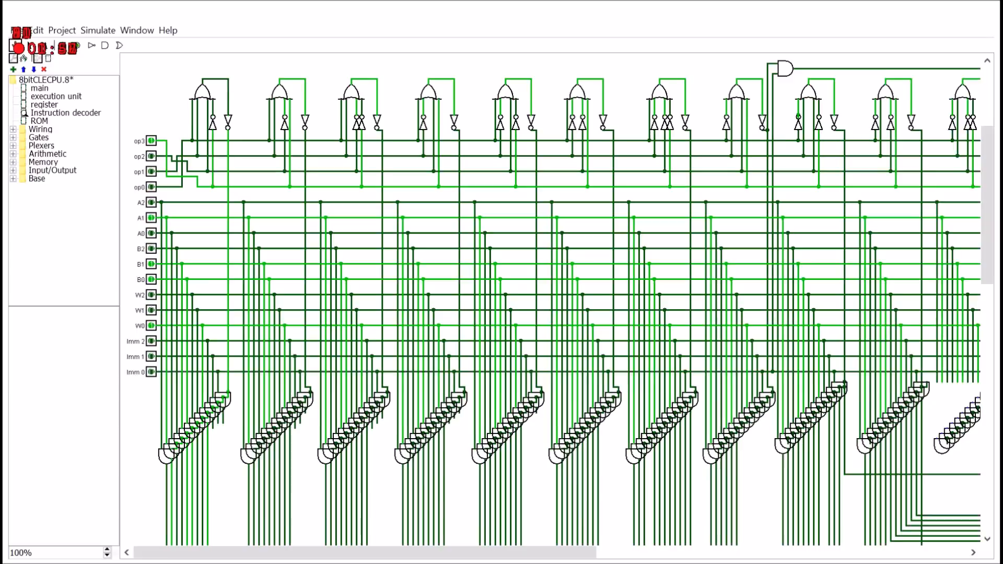
scroll("down", 3)
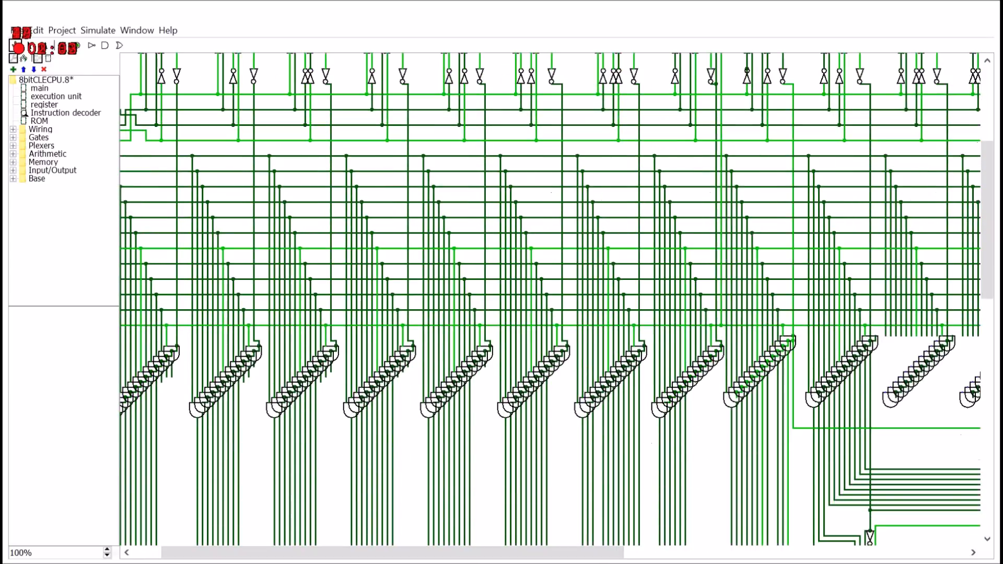
scroll("down", 3)
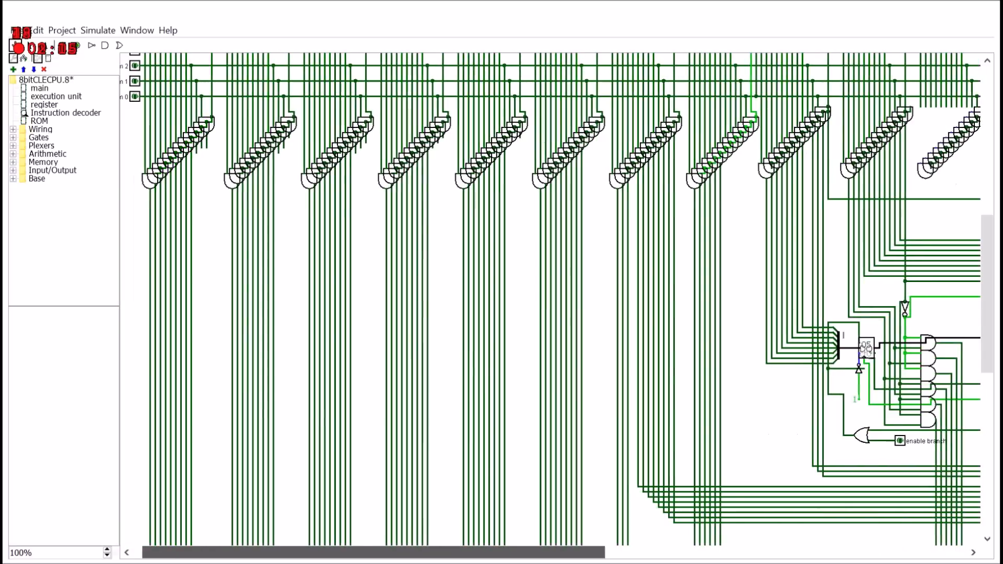
scroll("up", 3)
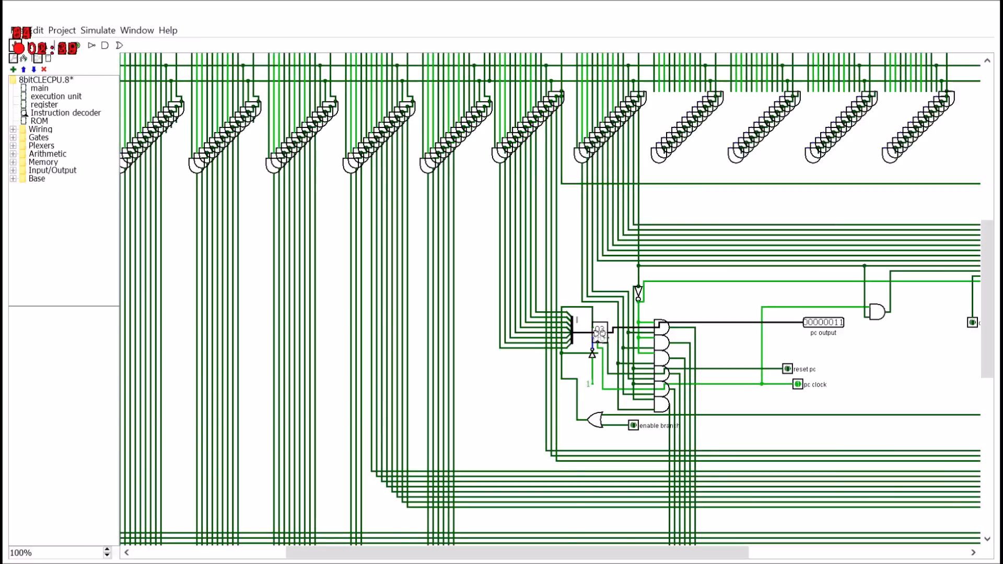
scroll("right", 3)
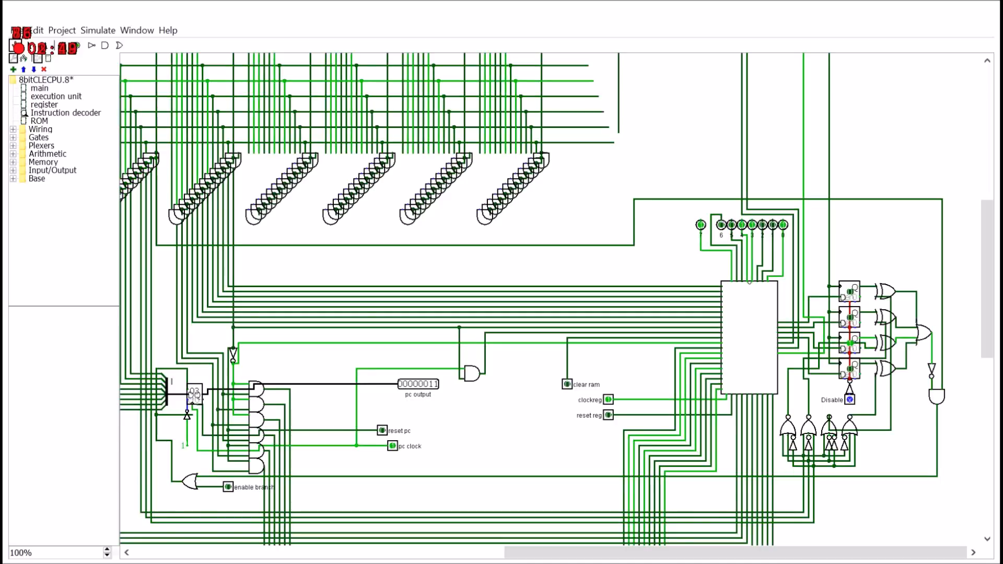
- Move on into the execution unit subcircuit with its RAM, registers and comparison logic
left_click(93, 45)
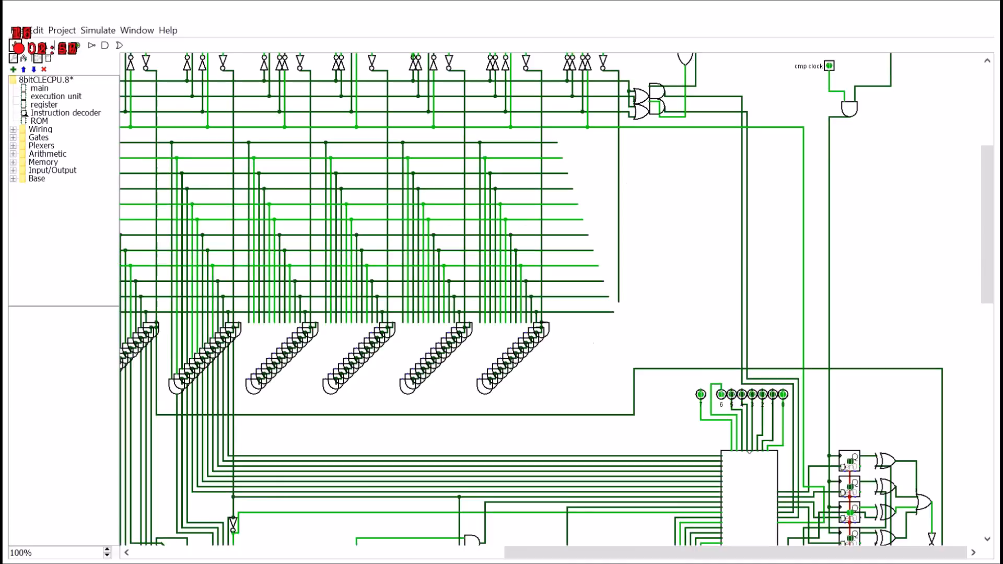
scroll("down", 3)
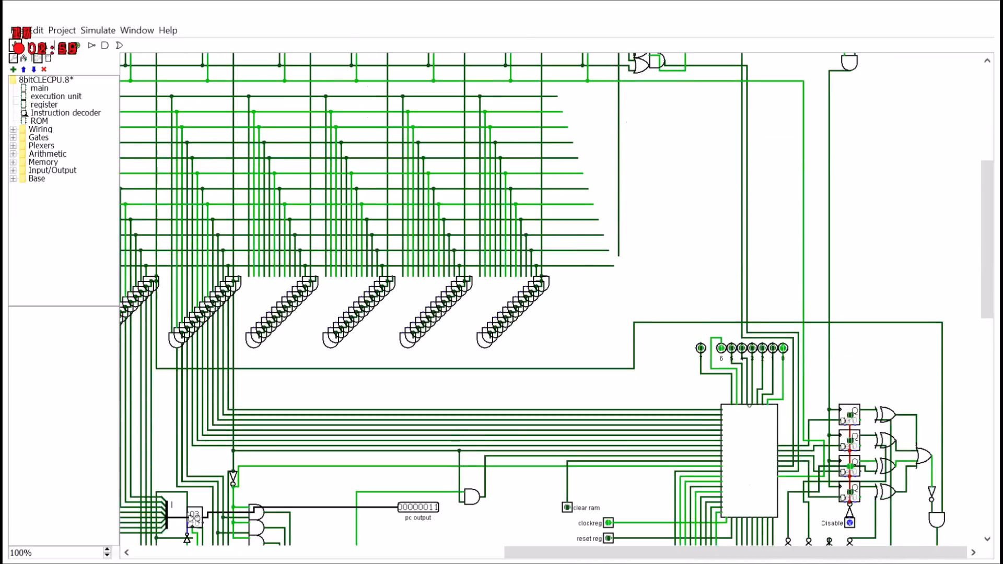
scroll("down", 3)
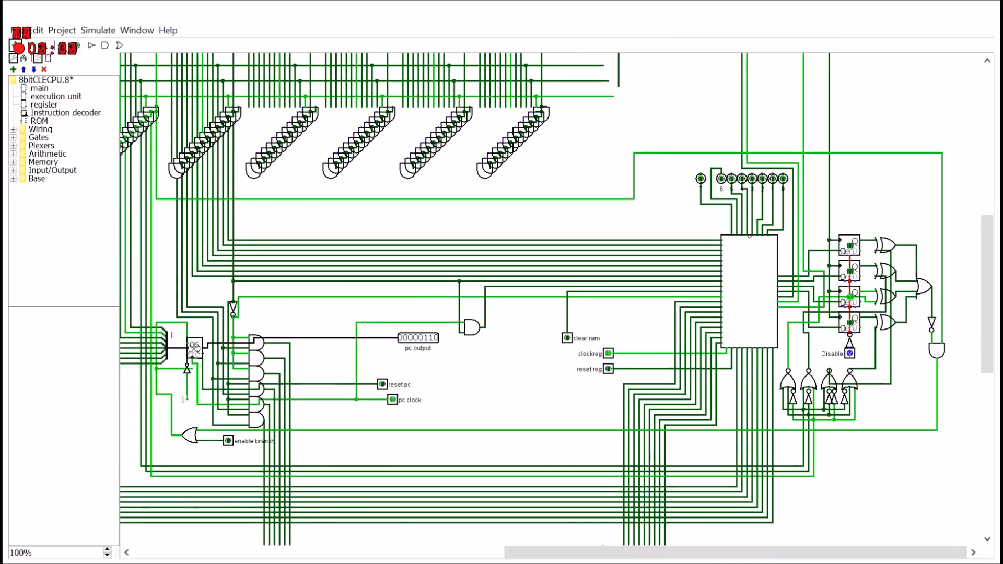
left_click(749, 291)
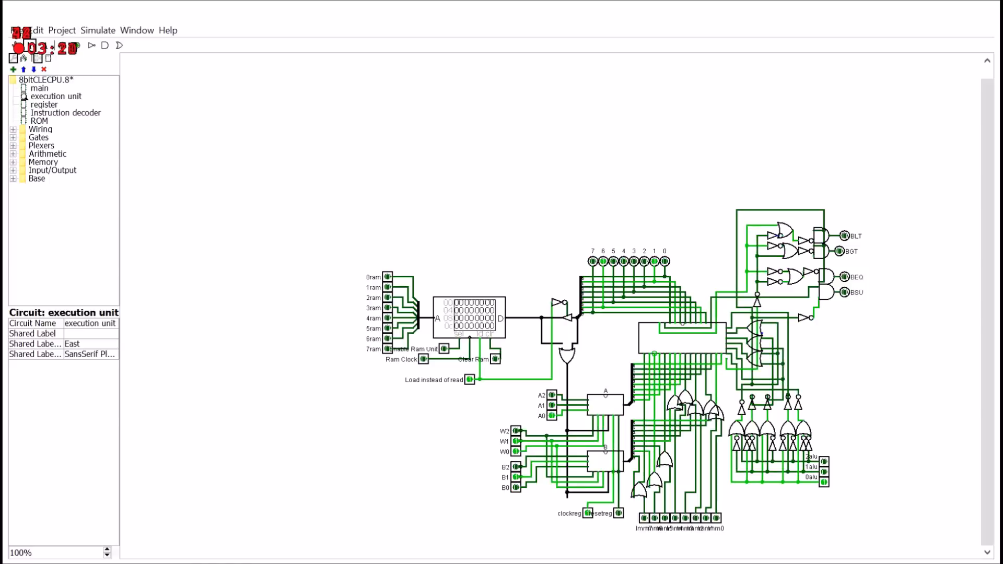
- Inspect the B register, ALU and A register blocks, then enter the gate-level ALU circuit
left_click(605, 402)
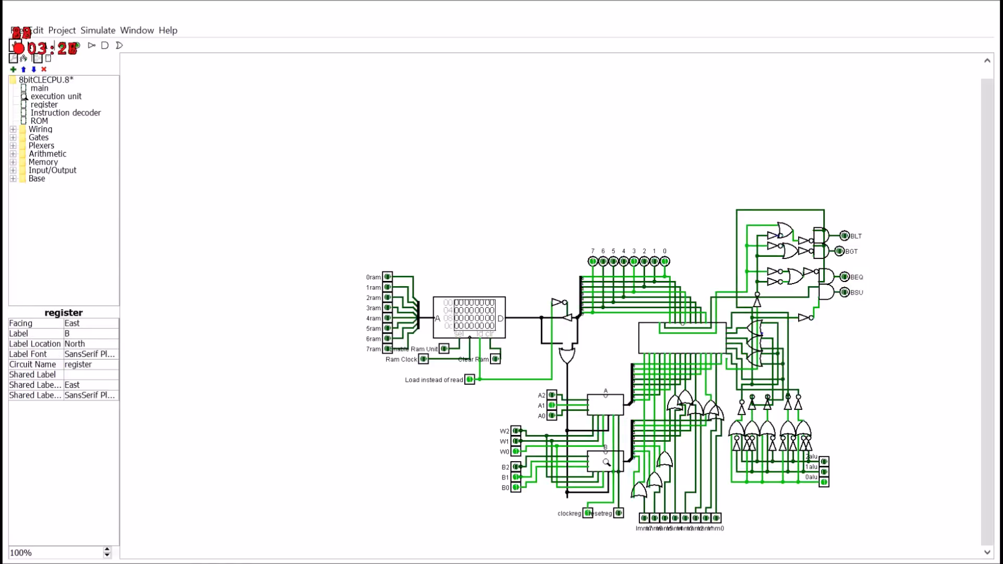
left_click(41, 87)
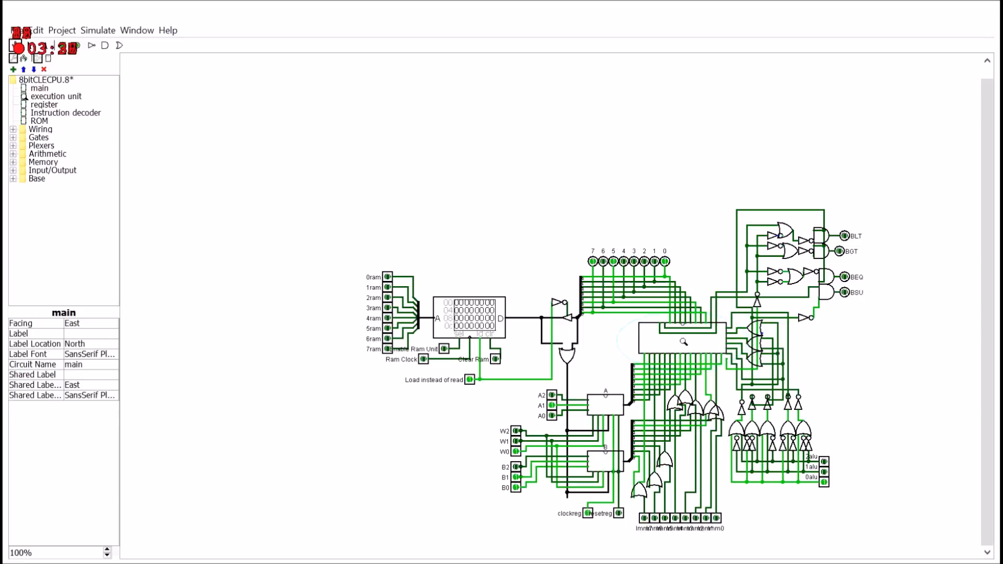
left_click(606, 463)
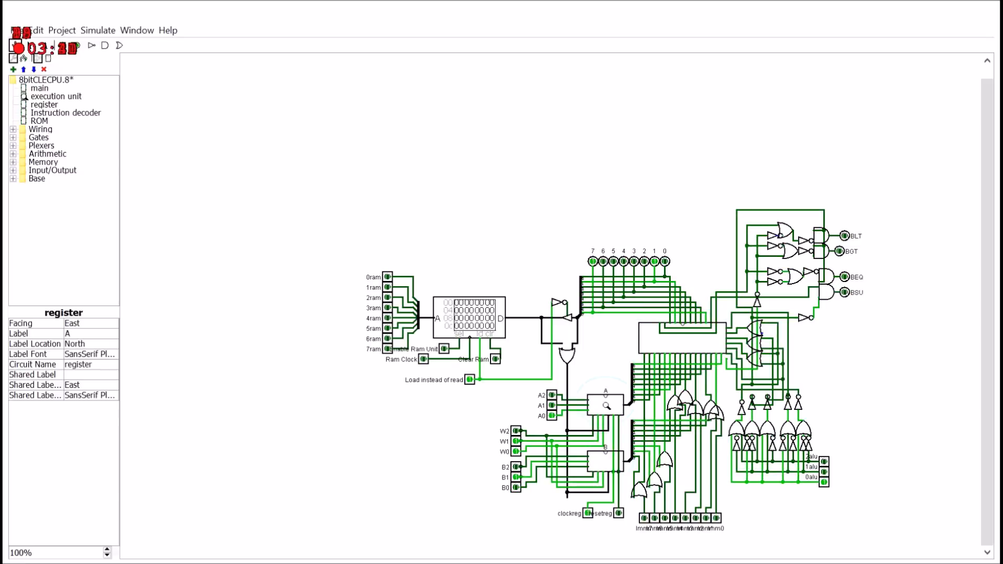
left_click(606, 461)
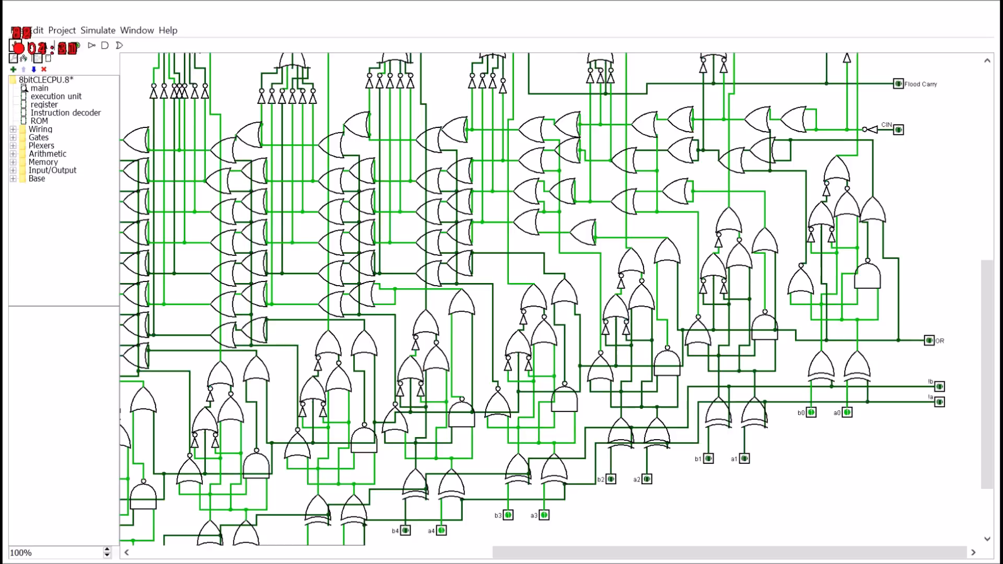
scroll("down", 3)
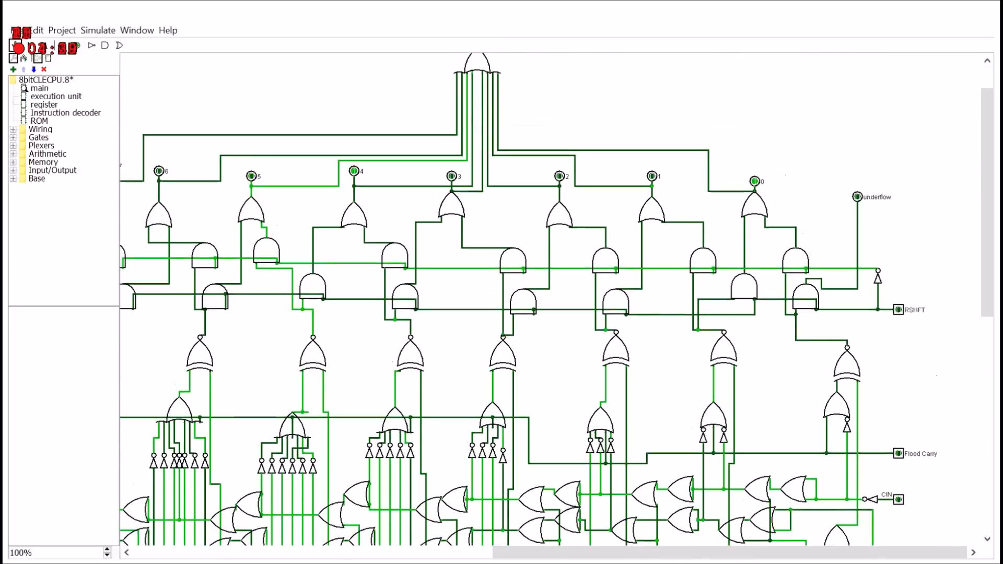
scroll("up", 3)
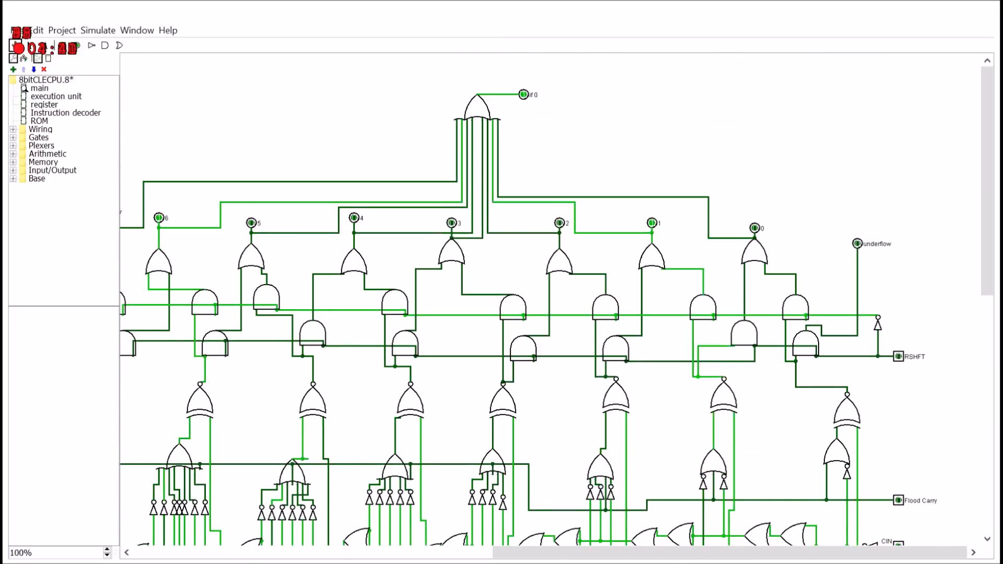
scroll("down", 3)
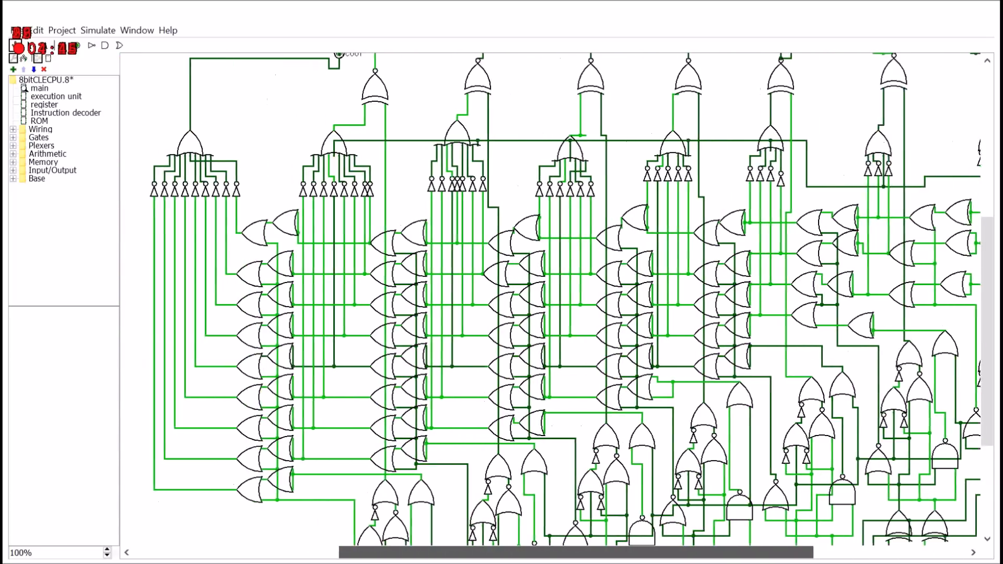
scroll("down", 3)
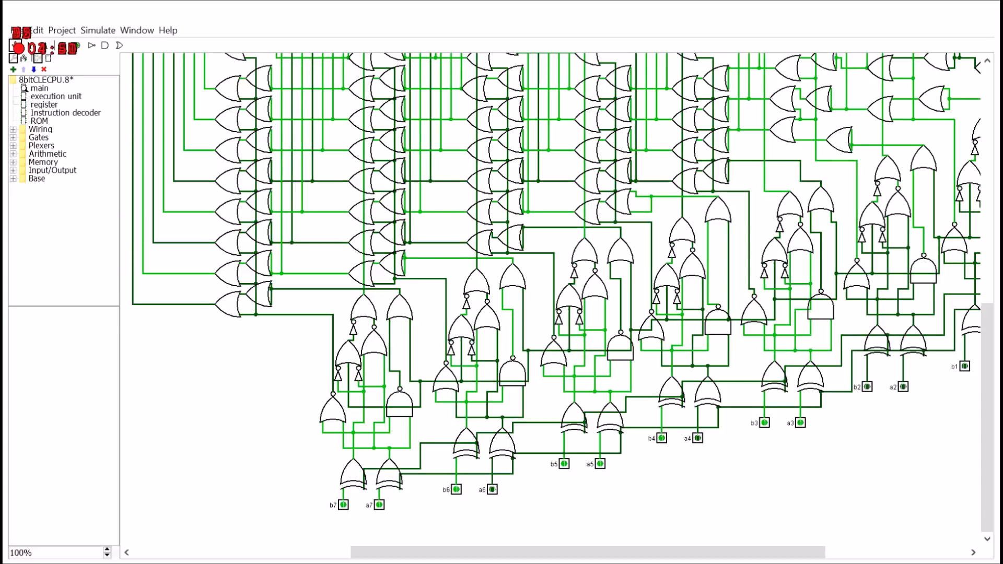
- Enter the register subcircuit showing its 8-bit gate-level storage logic and output
left_click(56, 96)
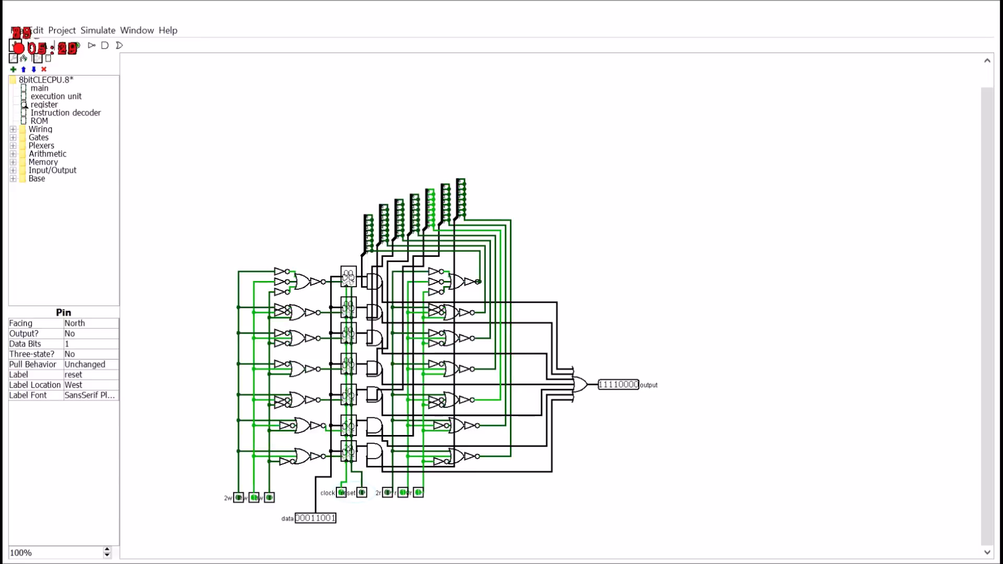
- Navigate back through the Instruction decoder to the main CPU circuit and into the ROM
left_click(64, 111)
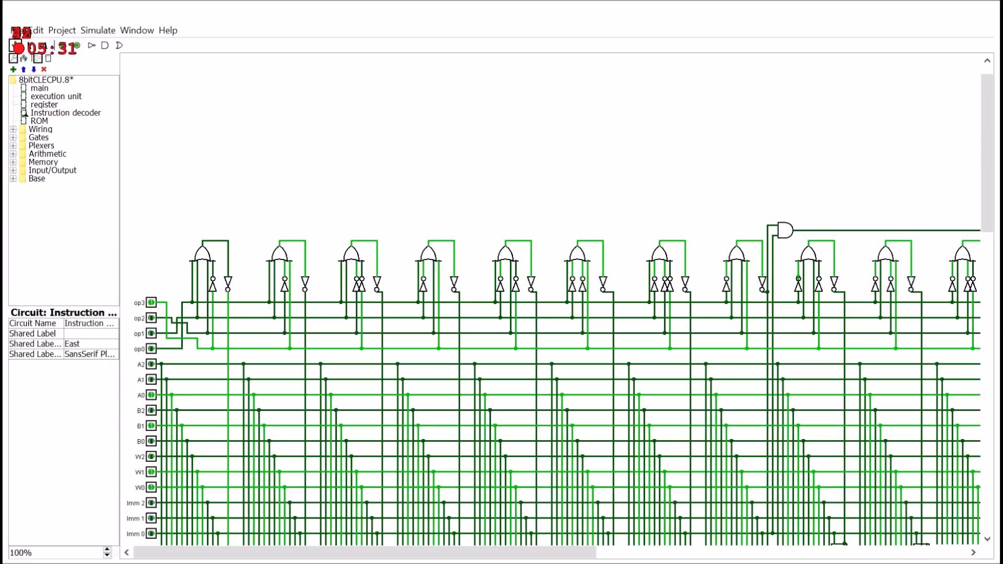
left_click(40, 120)
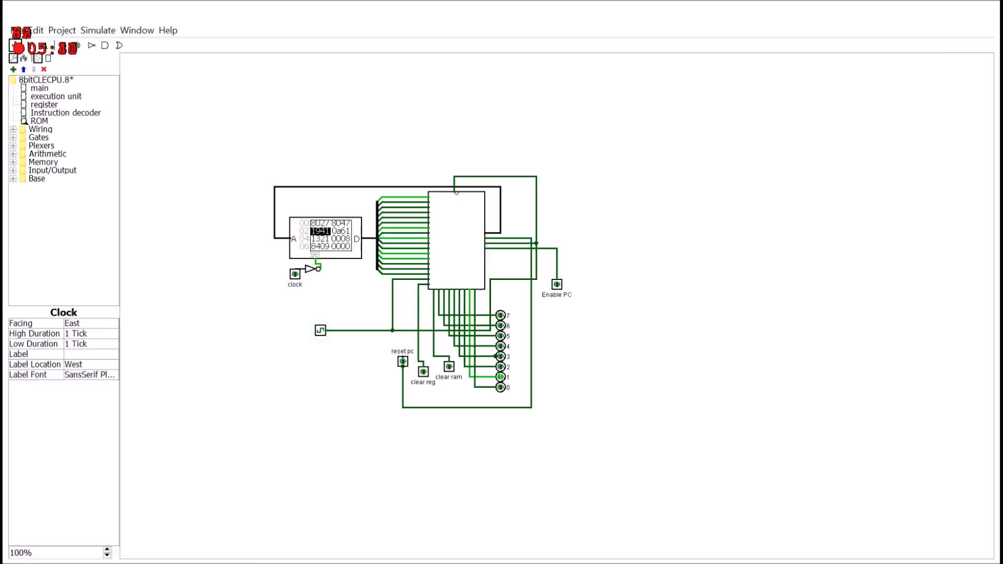
left_click(424, 374)
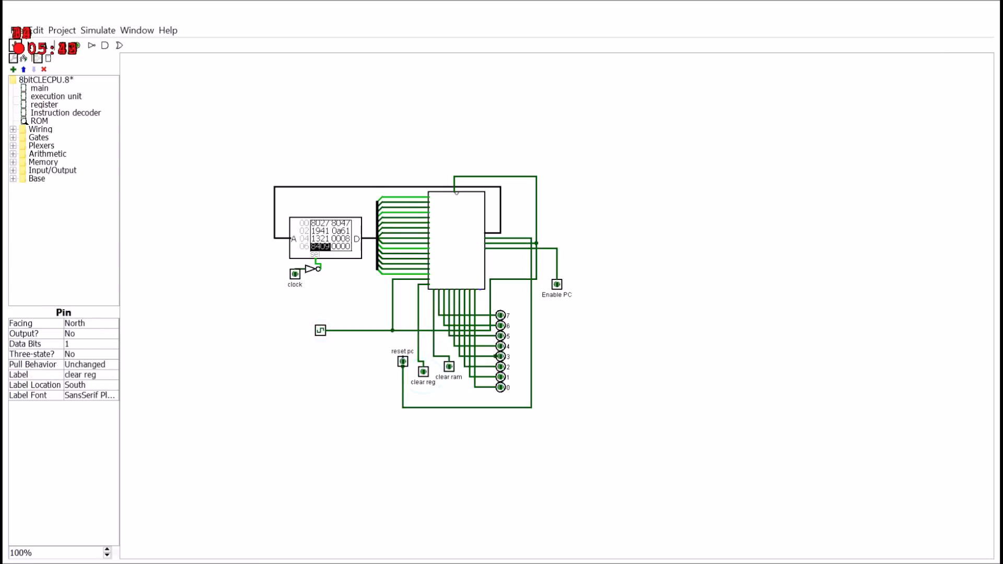